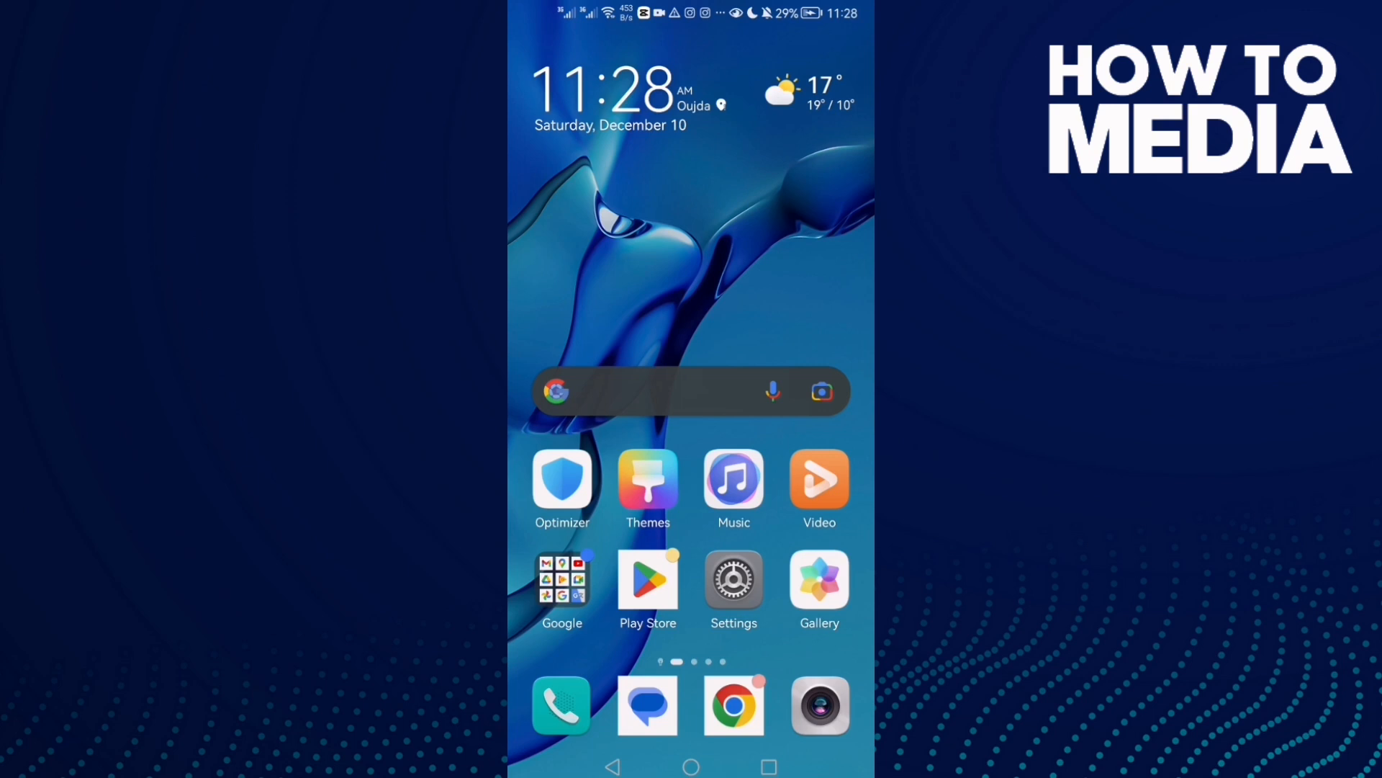
- Launch the VK app from the second home screen page
{"action": "scroll", "scroll_direction": "left", "scroll_amount": 3}
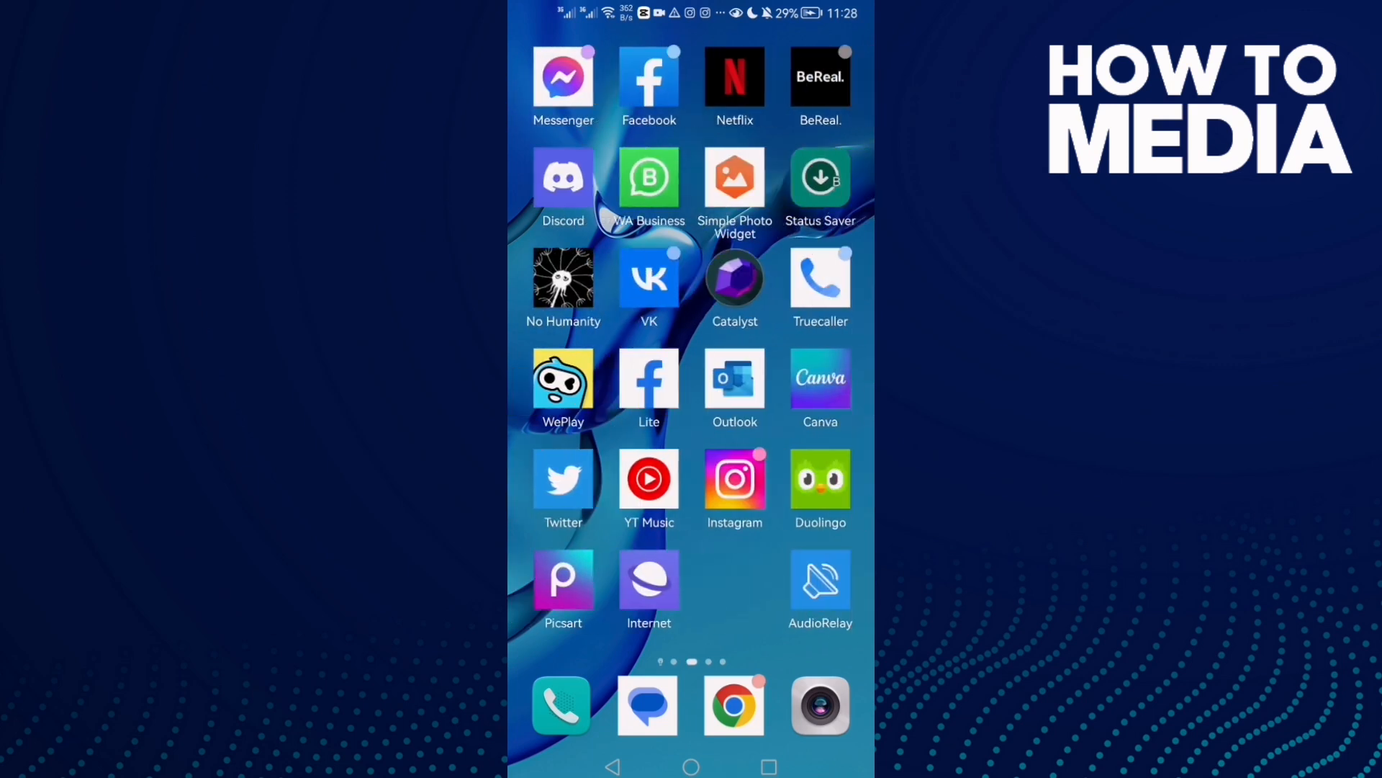
{"action": "left_click", "coordinate": [648, 77]}
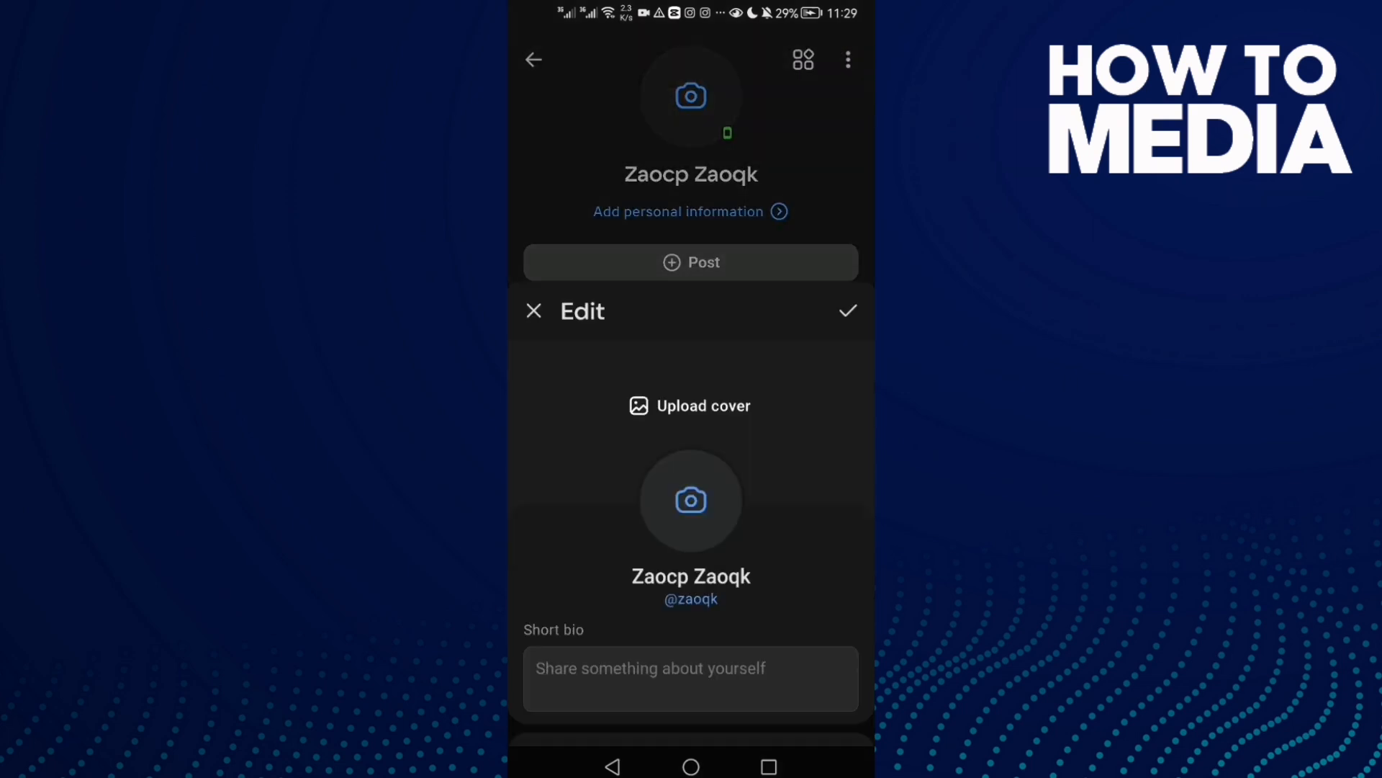
- Reach the Languages dropdown in Basic info, currently showing English
{"action": "scroll", "scroll_direction": "down", "scroll_amount": 3}
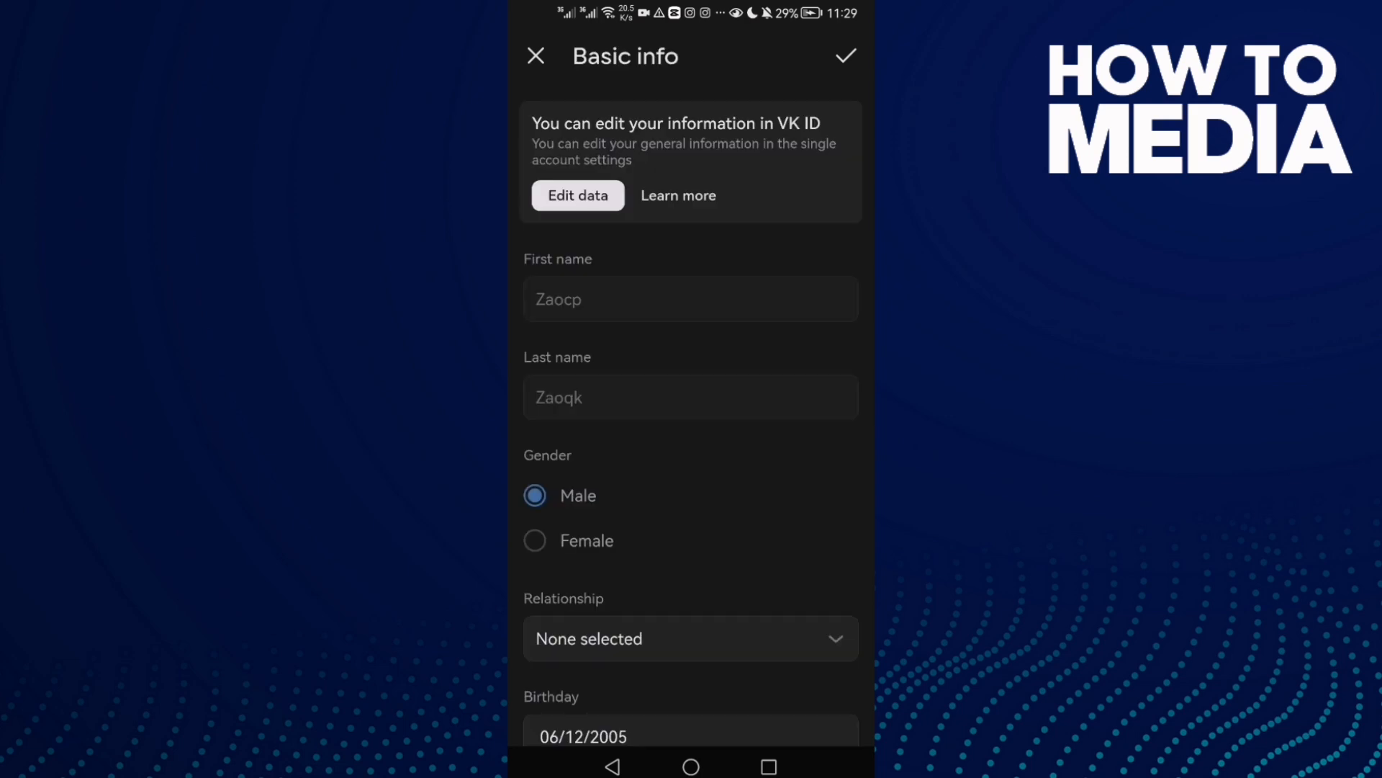
{"action": "scroll", "scroll_direction": "down", "scroll_amount": 3}
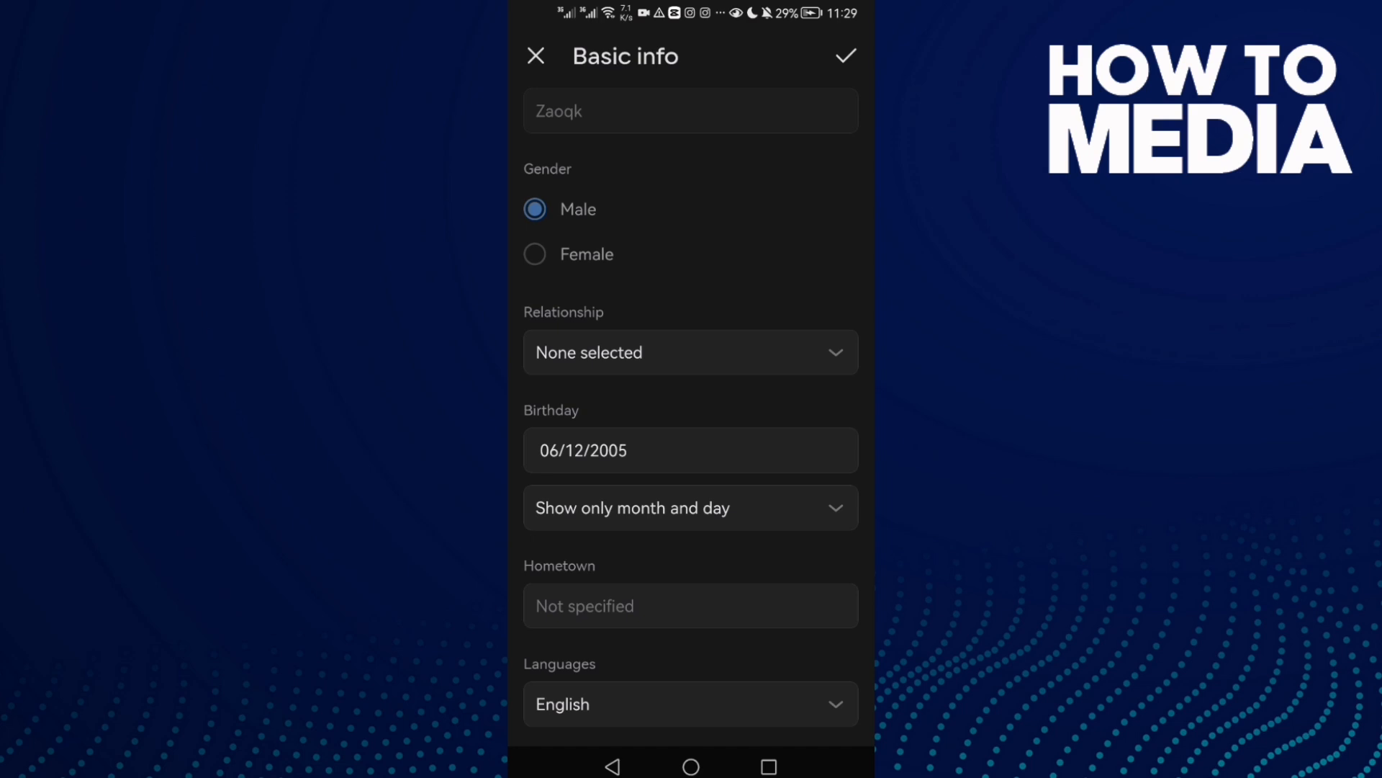
{"action": "left_click", "coordinate": [654, 704]}
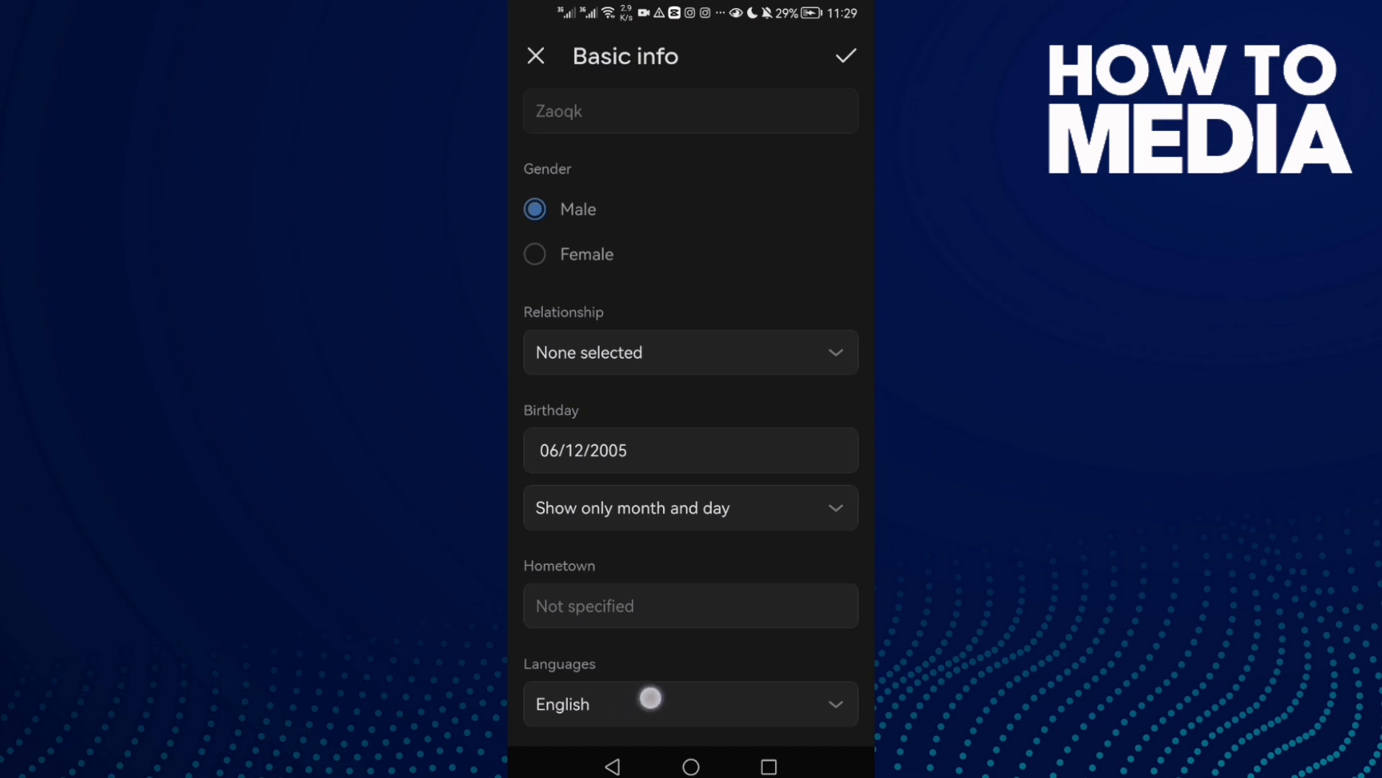
- Replace English with Italiano in the Languages list and confirm the choice
{"action": "left_click", "coordinate": [654, 704]}
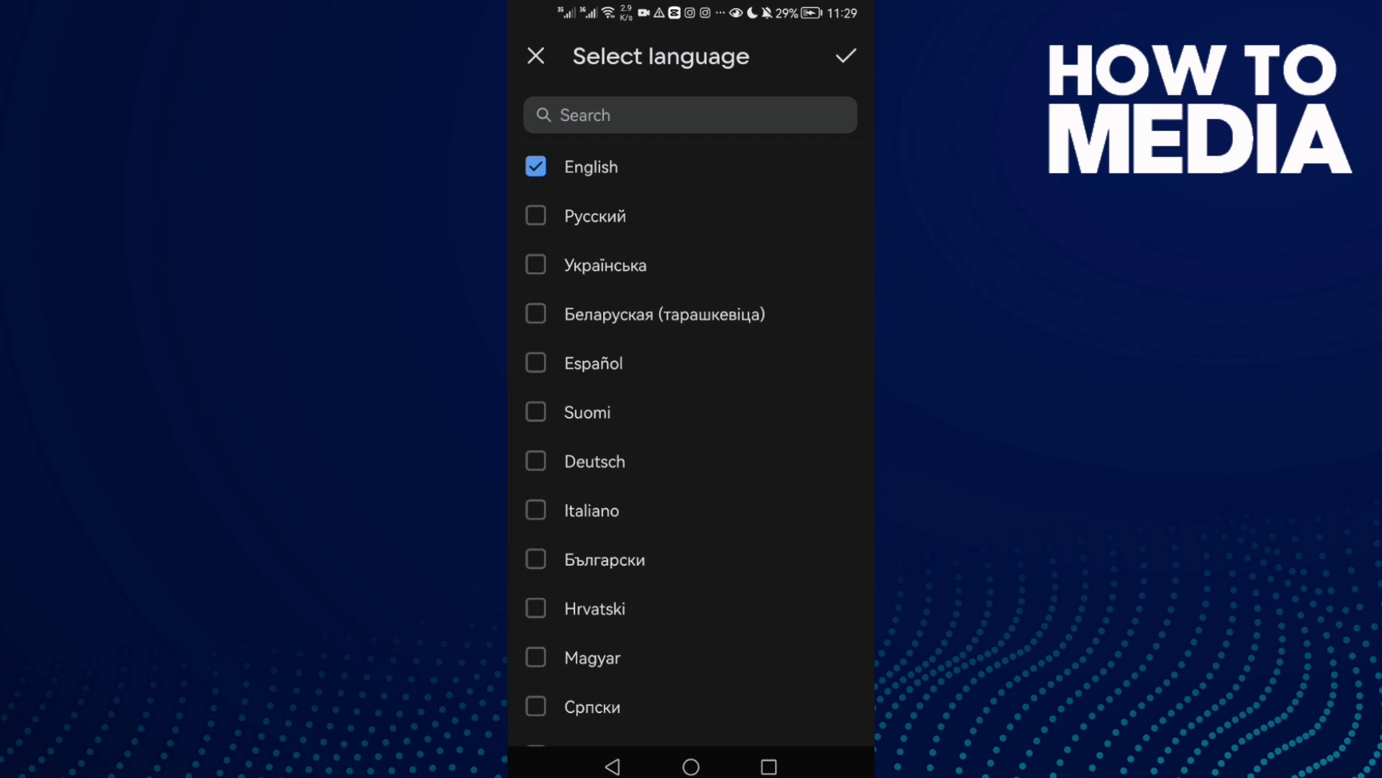
{"action": "scroll", "scroll_direction": "down", "scroll_amount": 3}
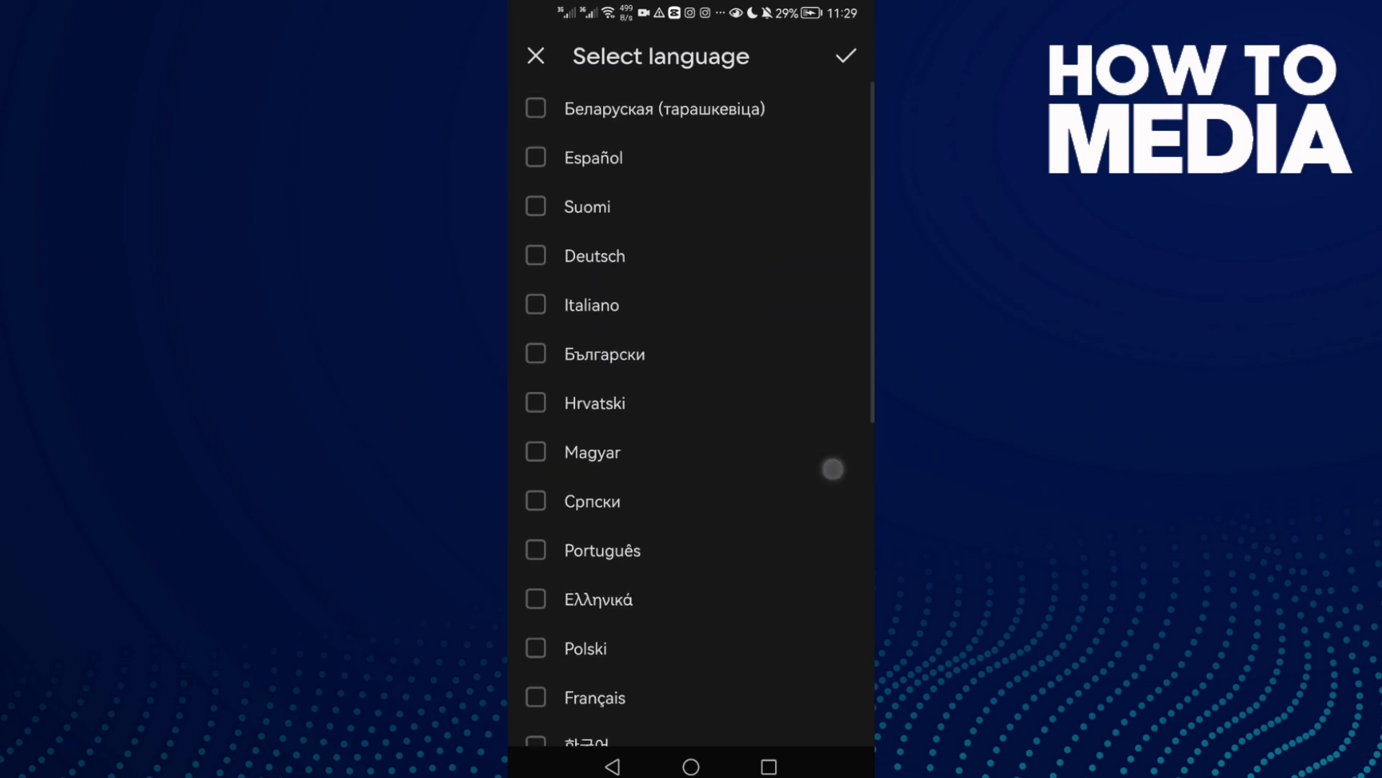
{"action": "scroll", "scroll_direction": "down", "scroll_amount": 3}
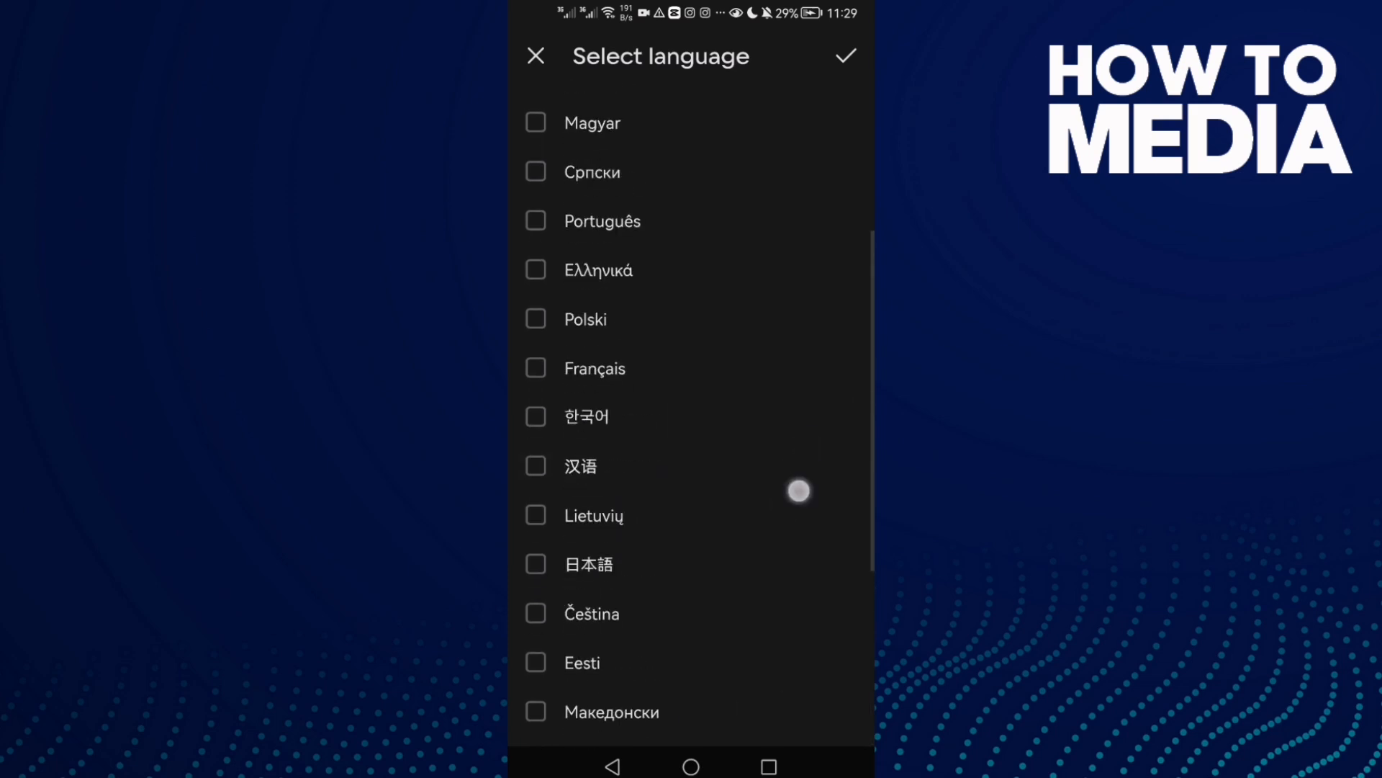
{"action": "scroll", "scroll_direction": "down", "scroll_amount": 3}
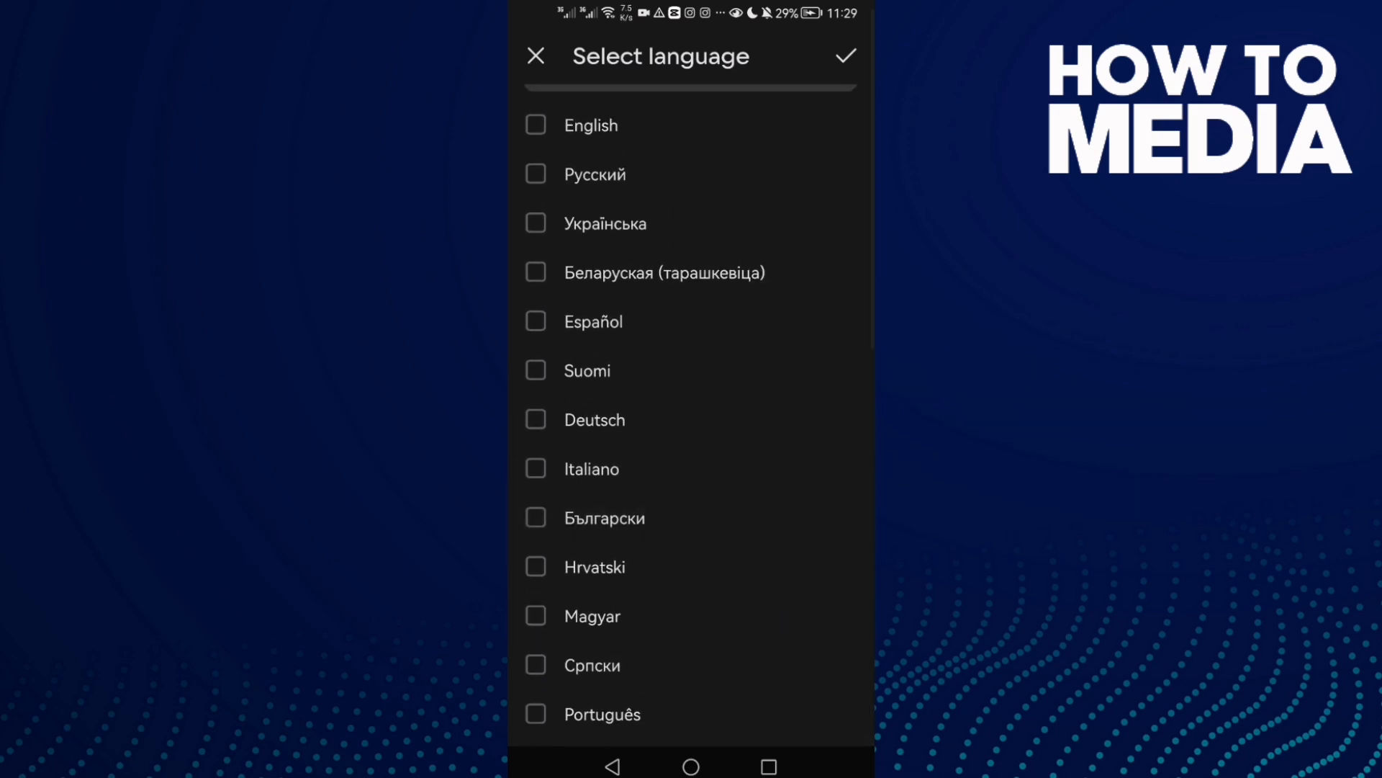
{"action": "left_click", "coordinate": [536, 470]}
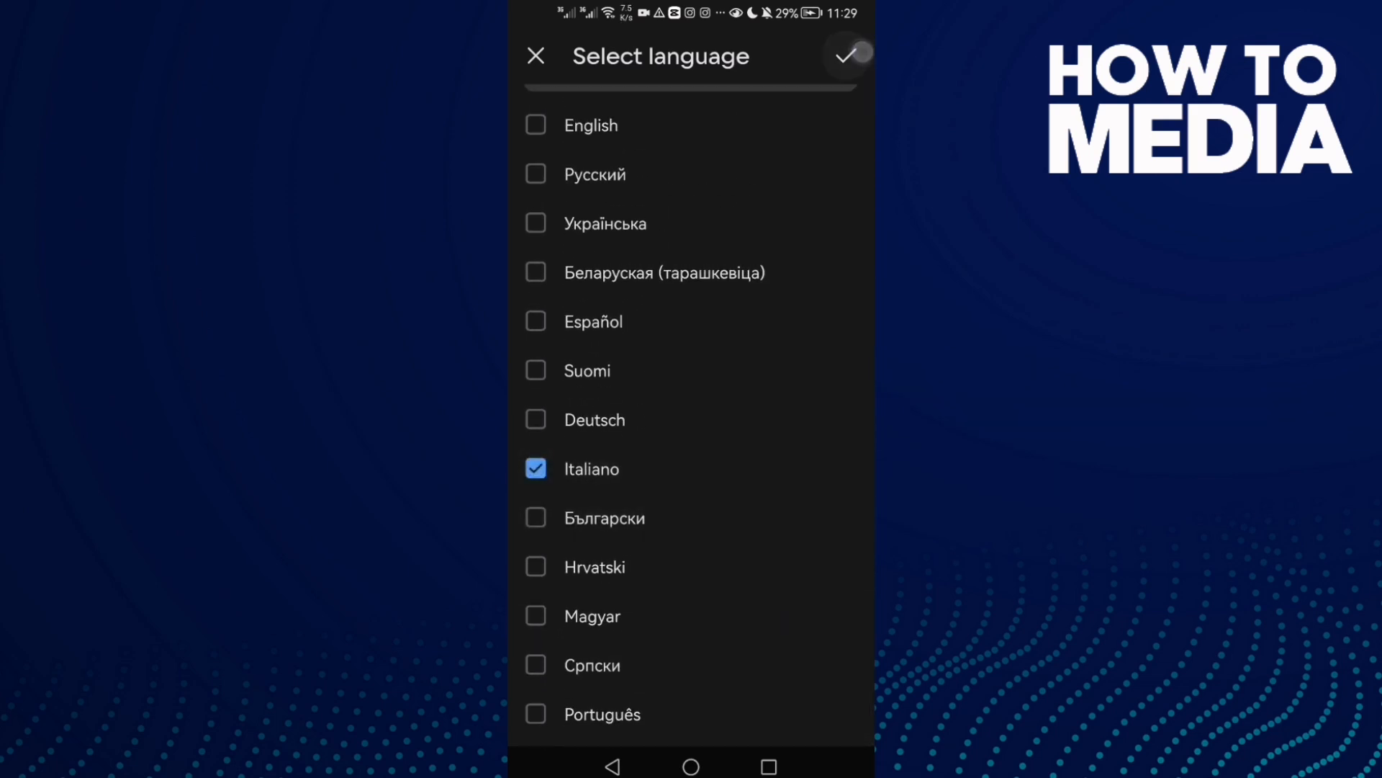
{"action": "left_click", "coordinate": [847, 57]}
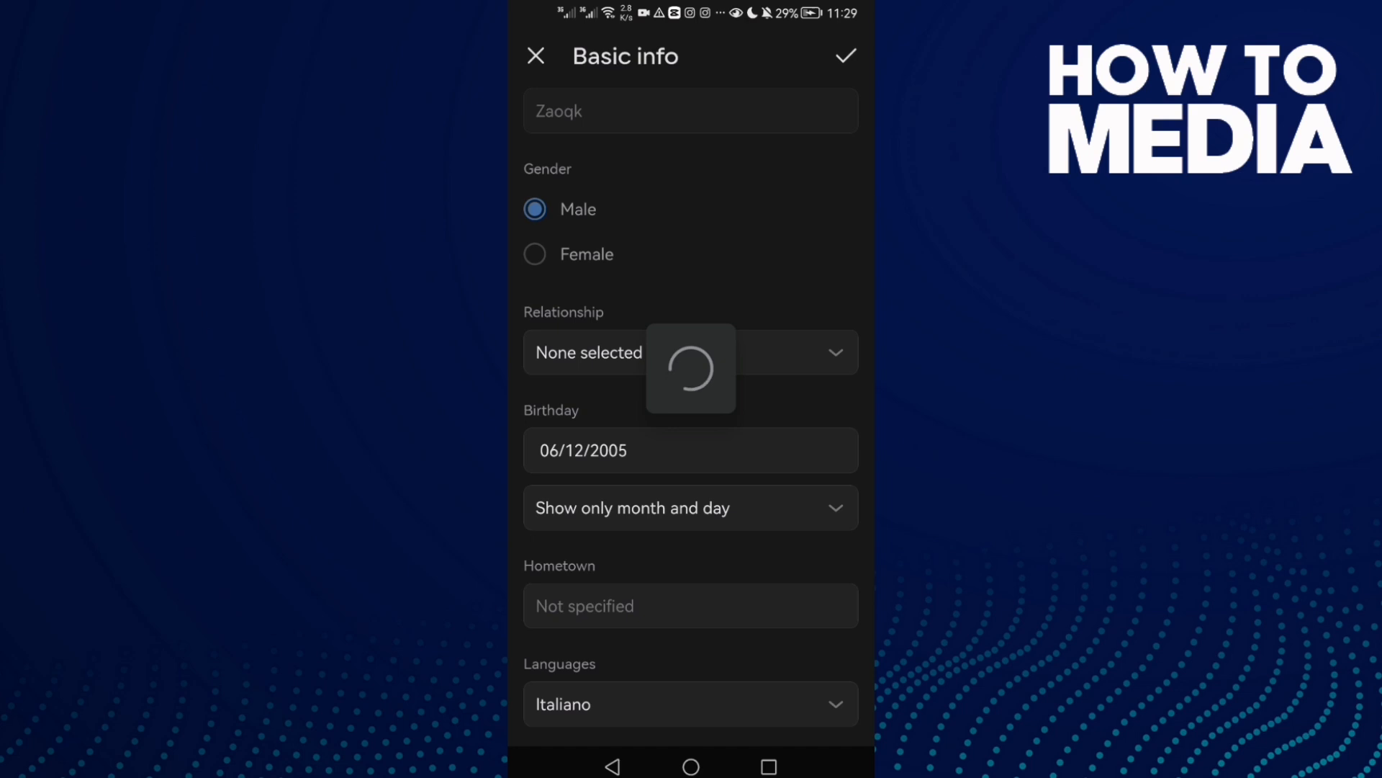